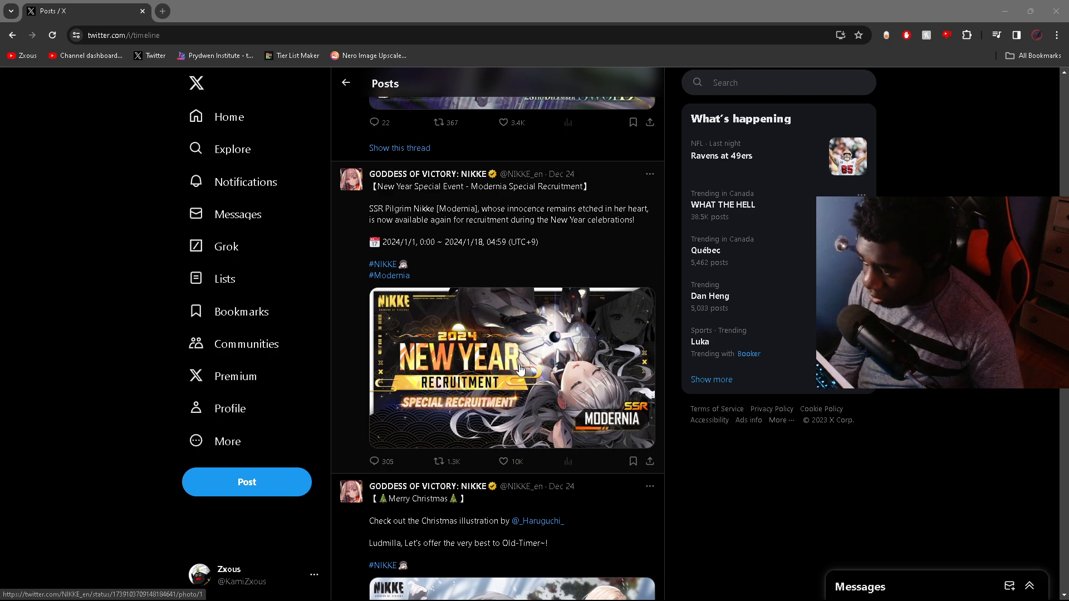
Step: Open Prydwen.gg's Goddess of Victory: NIKKE character list in a new tab
scroll(down, 3)
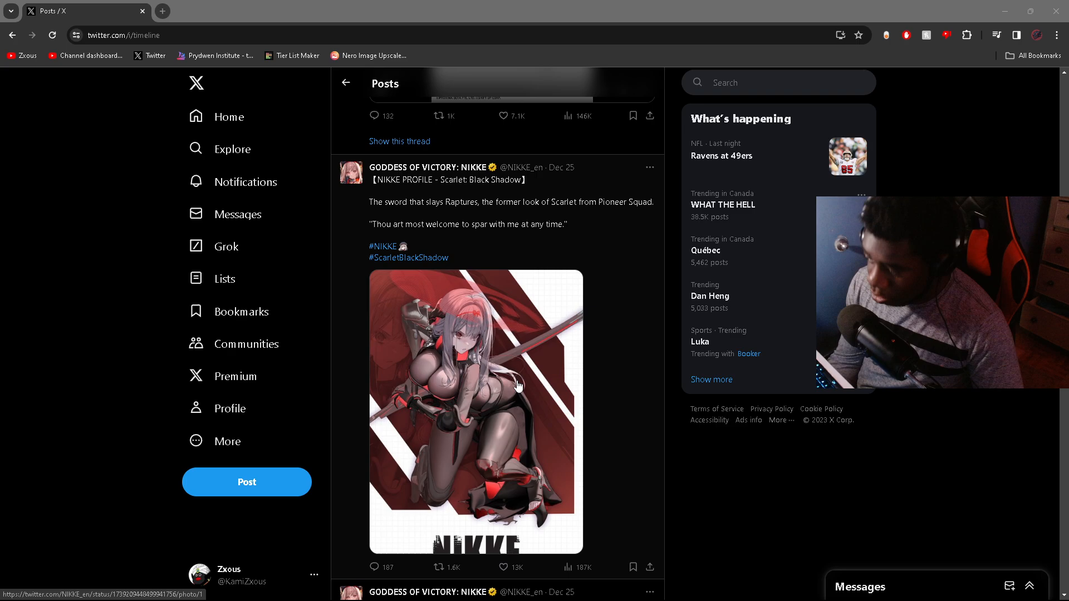
scroll(down, 3)
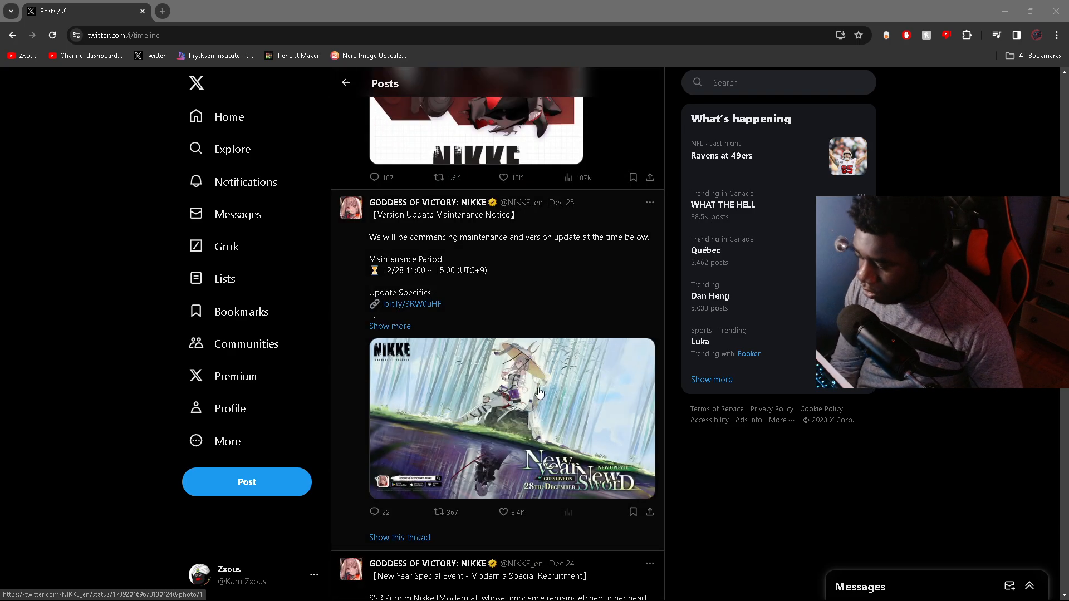
scroll(down, 3)
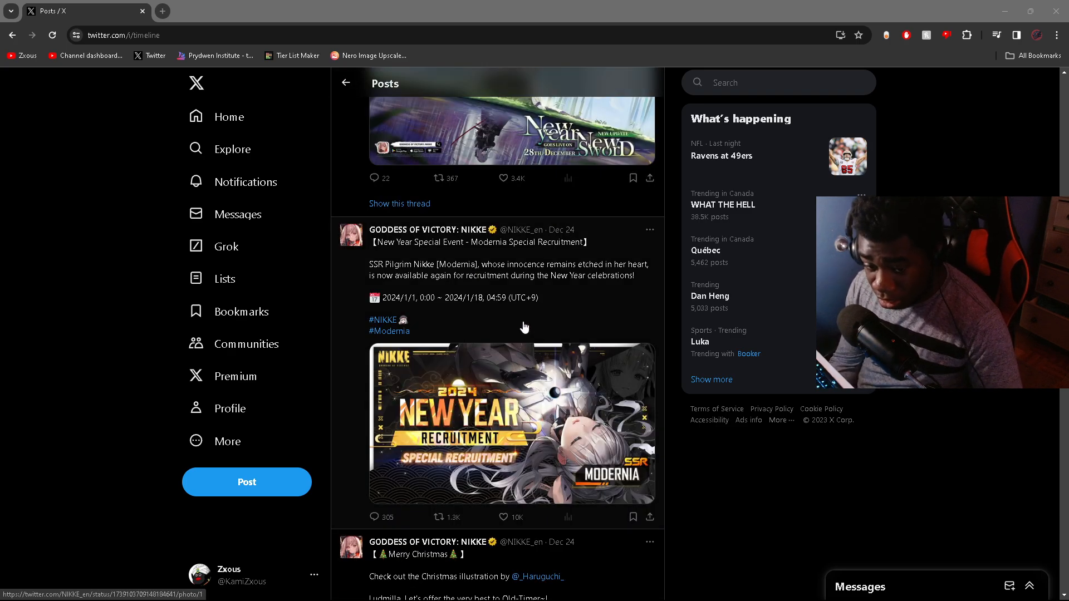
mouse_move(532, 373)
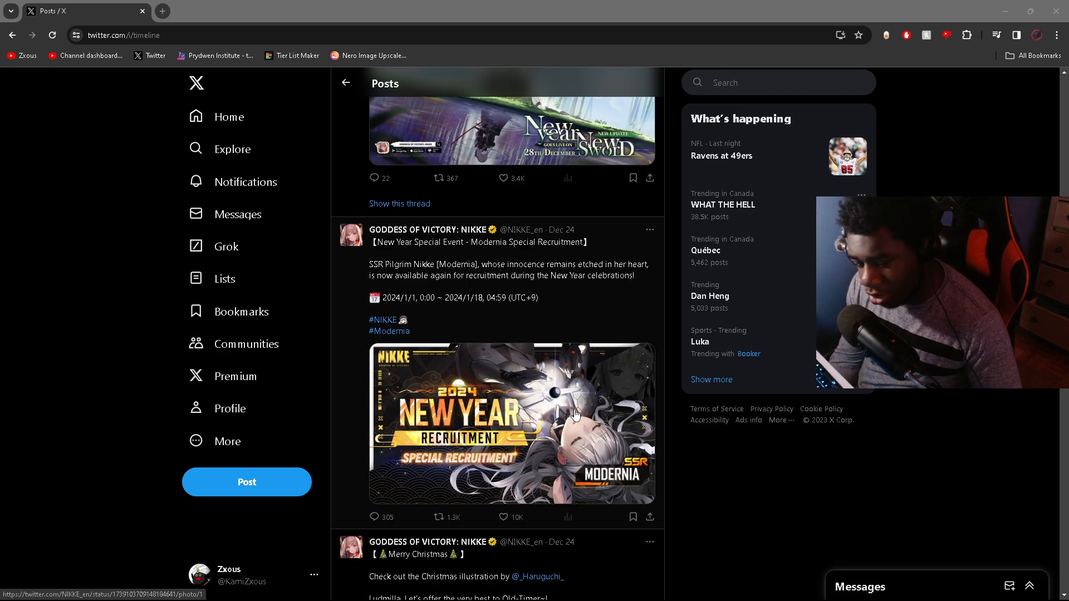
mouse_move(682, 459)
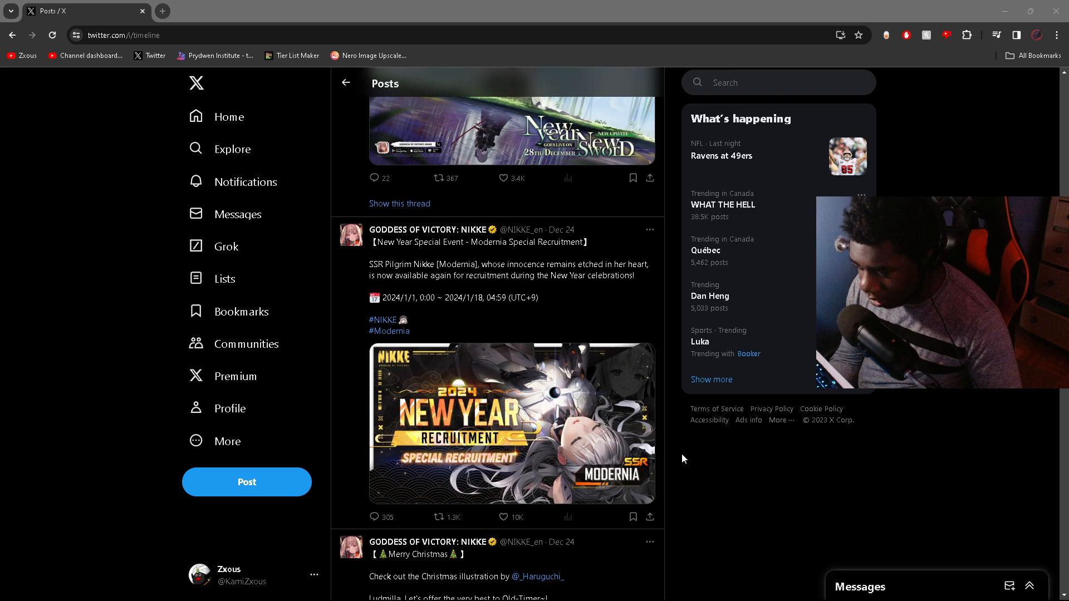
scroll(down, 3)
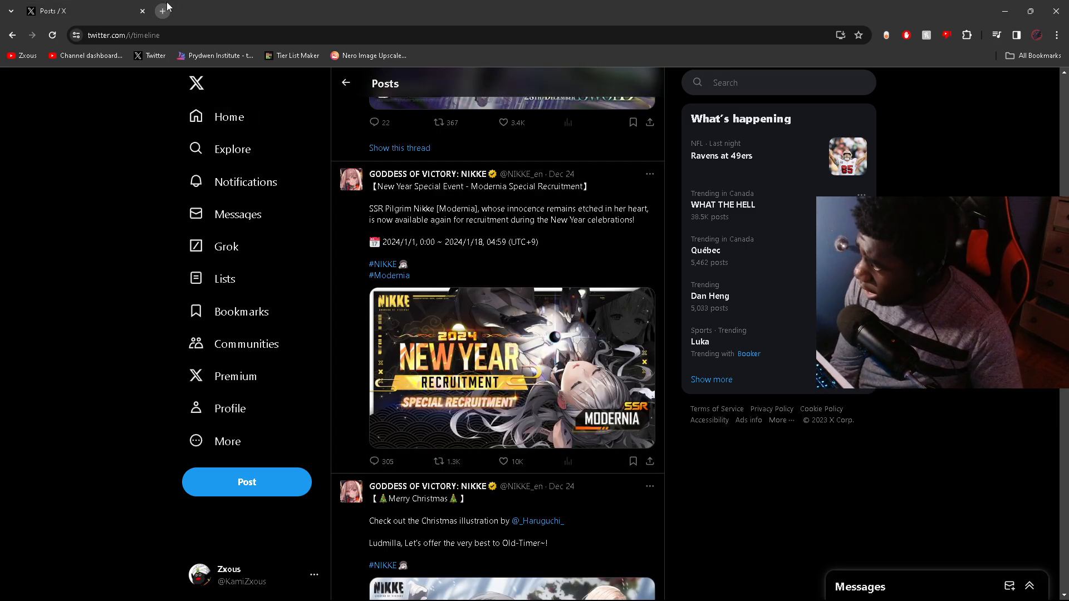
click(215, 55)
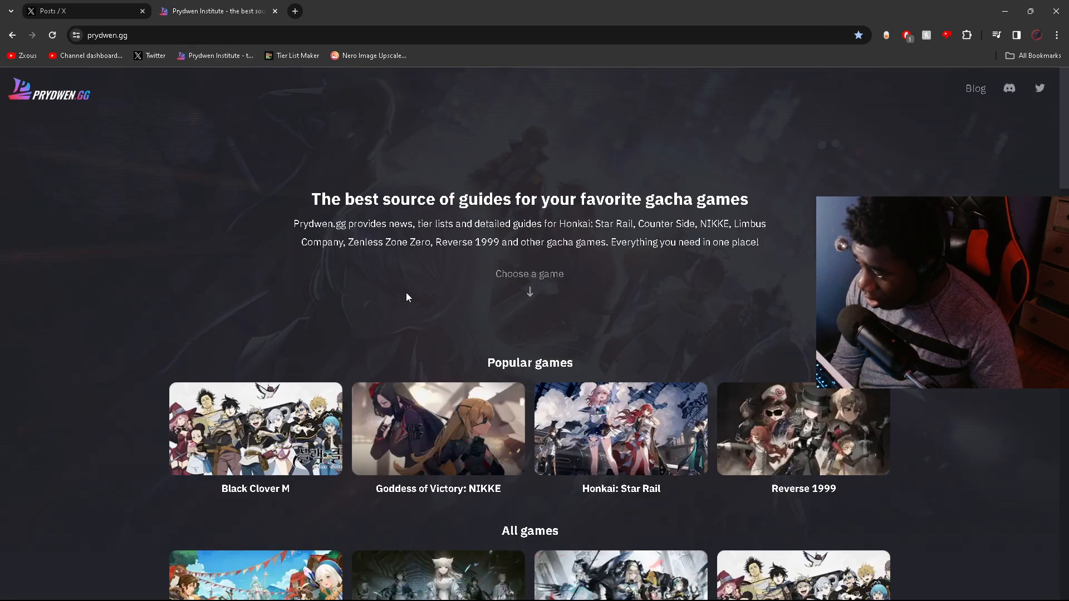
click(438, 429)
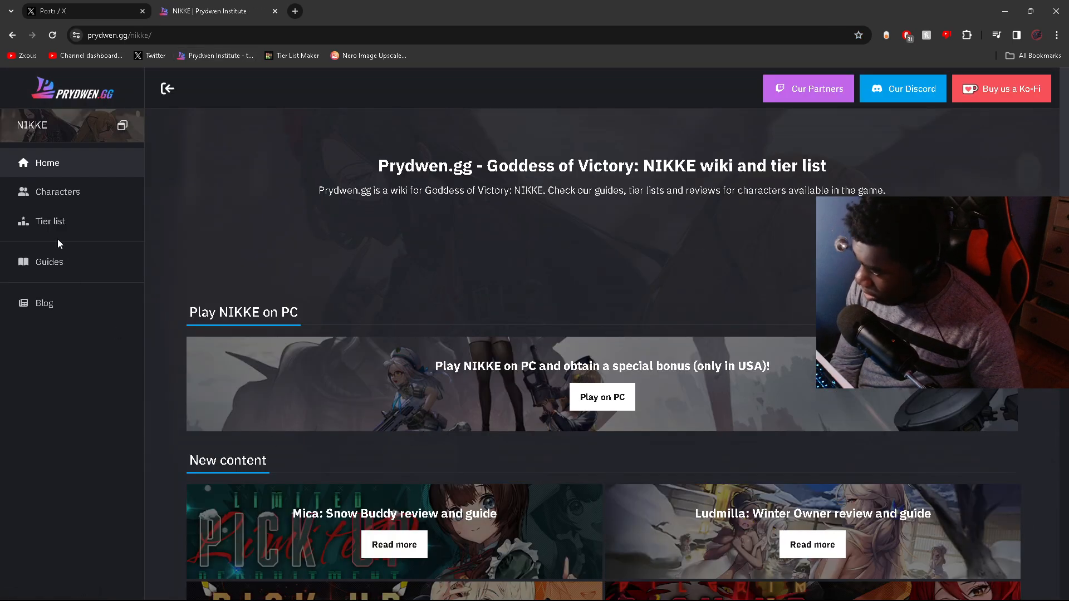
click(58, 191)
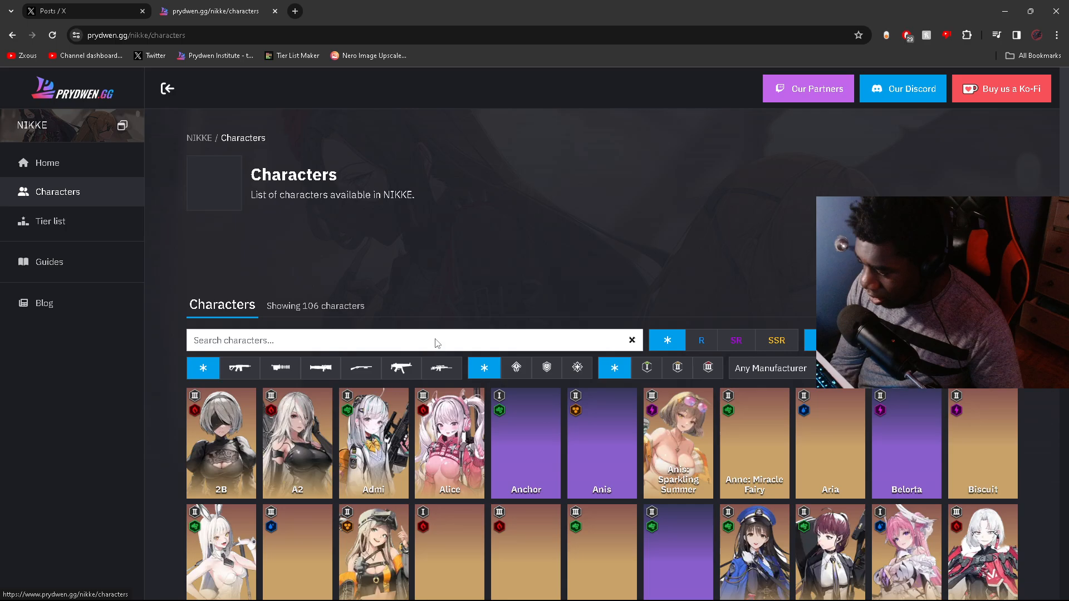
Step: Scroll the 106-character grid down until Modernia's portrait is in view
scroll(down, 3)
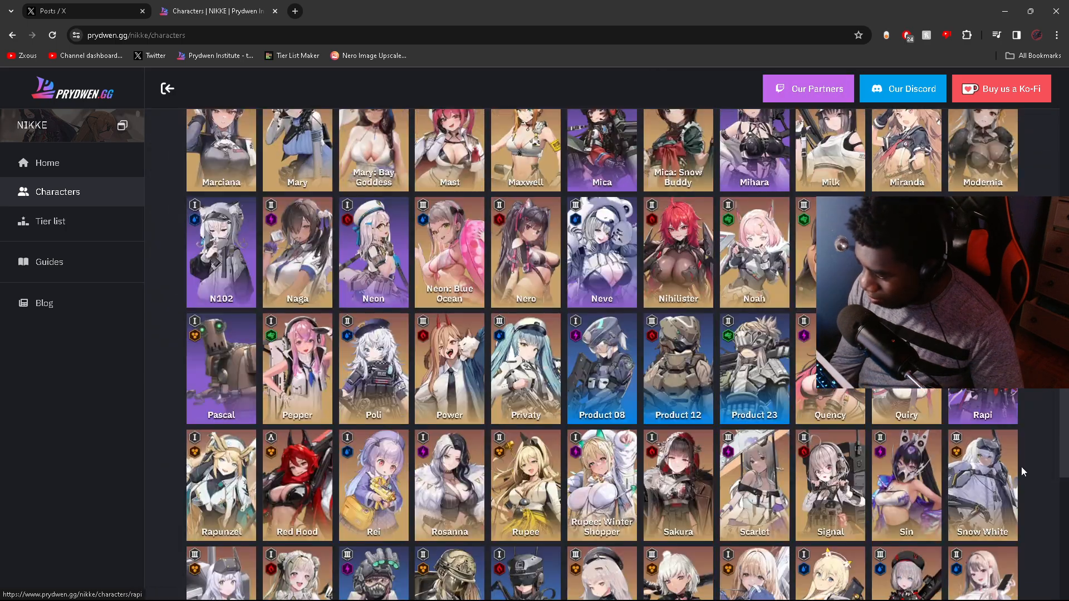
scroll(down, 3)
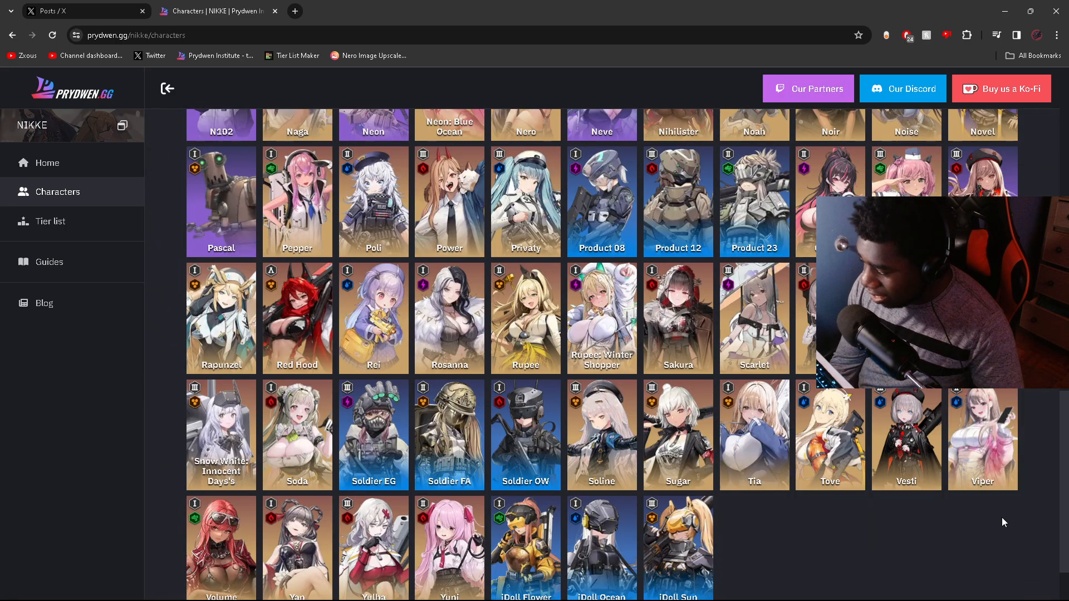
scroll(up, 3)
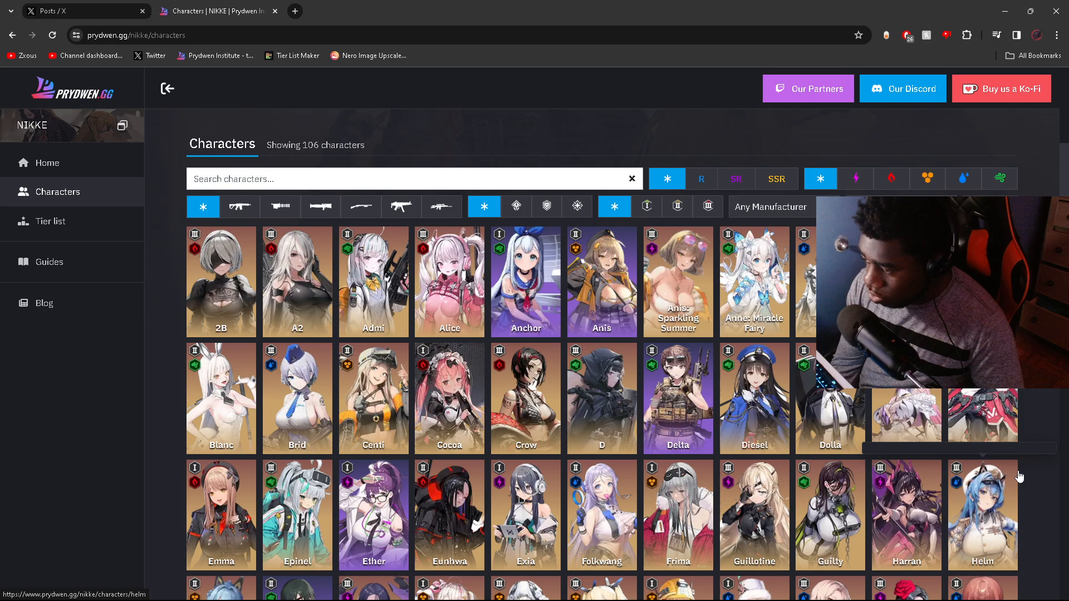
scroll(down, 3)
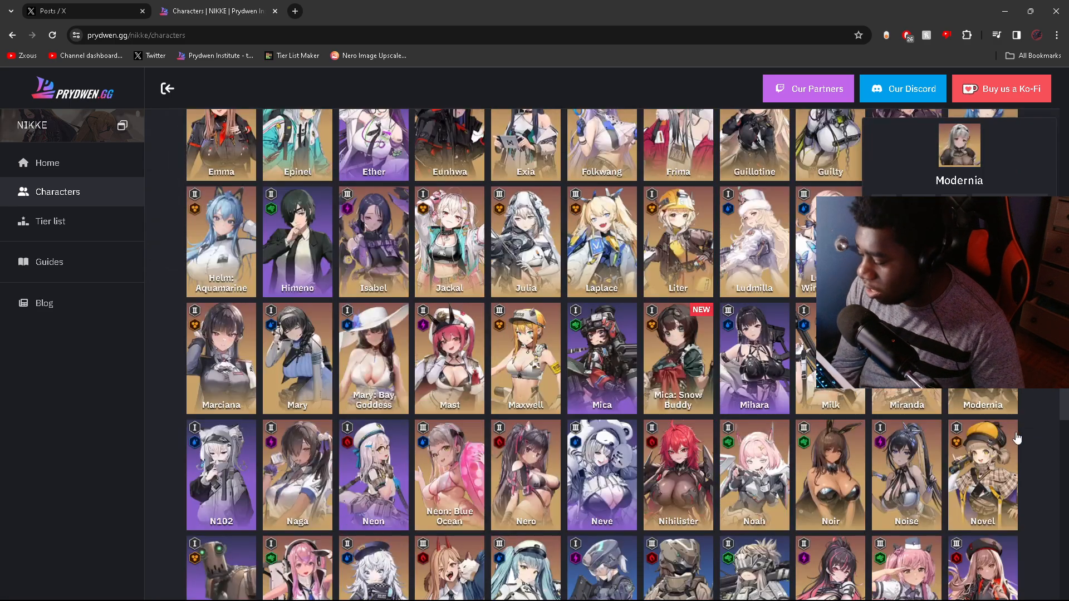
scroll(down, 3)
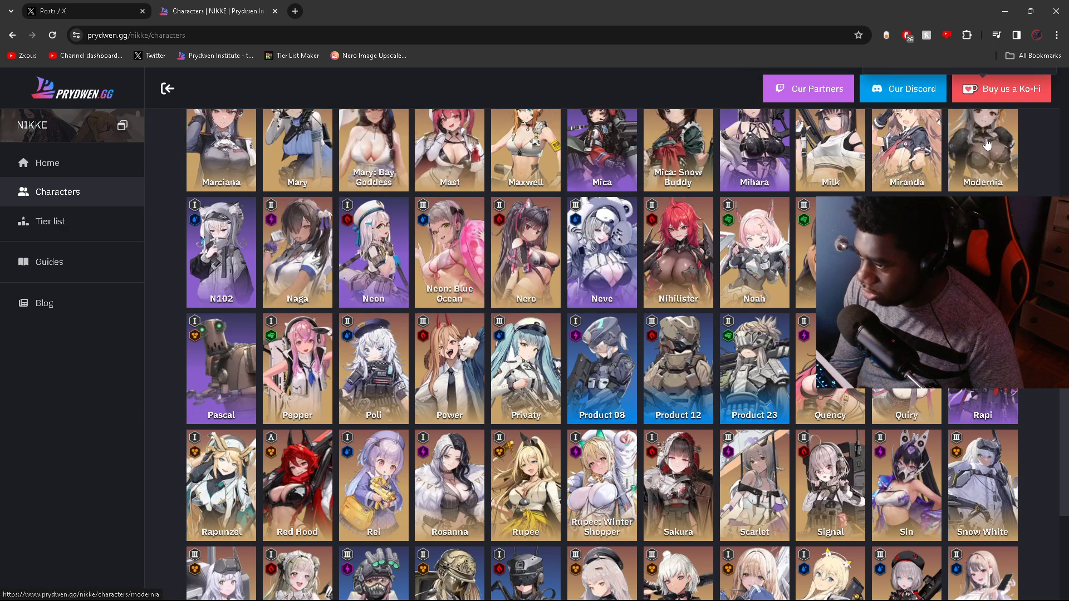
Step: Open Modernia's Prydwen page and scroll to her normal attack, passives and burst skill
click(982, 148)
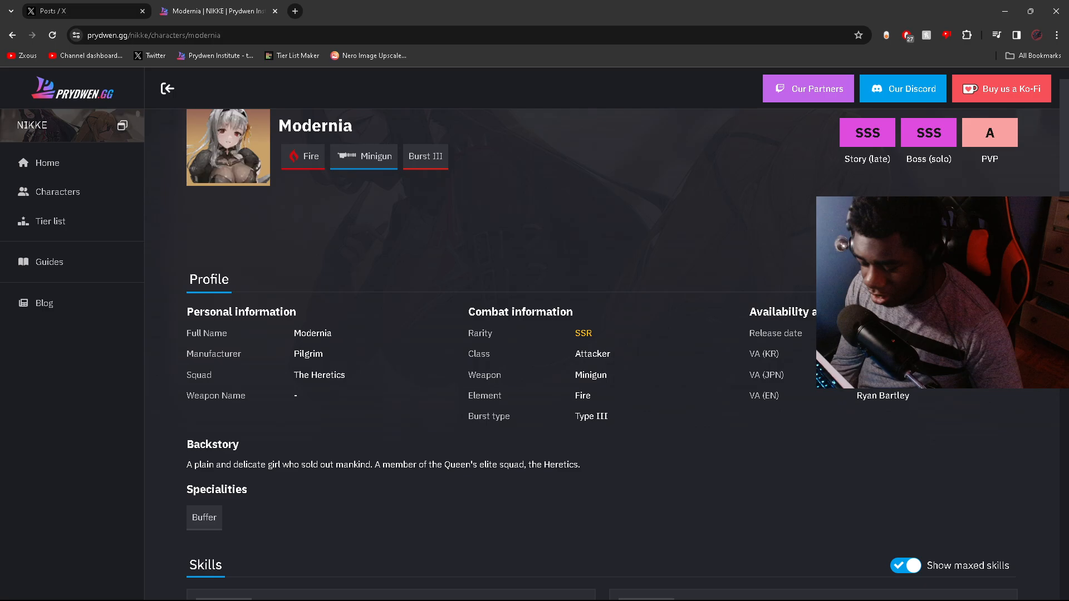
scroll(down, 3)
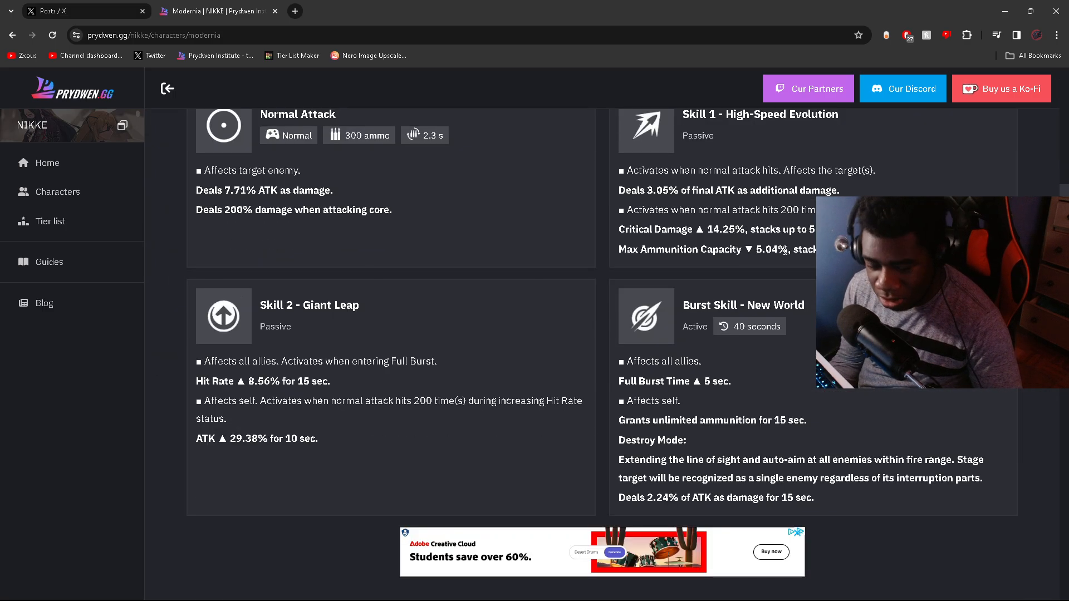
mouse_move(58, 487)
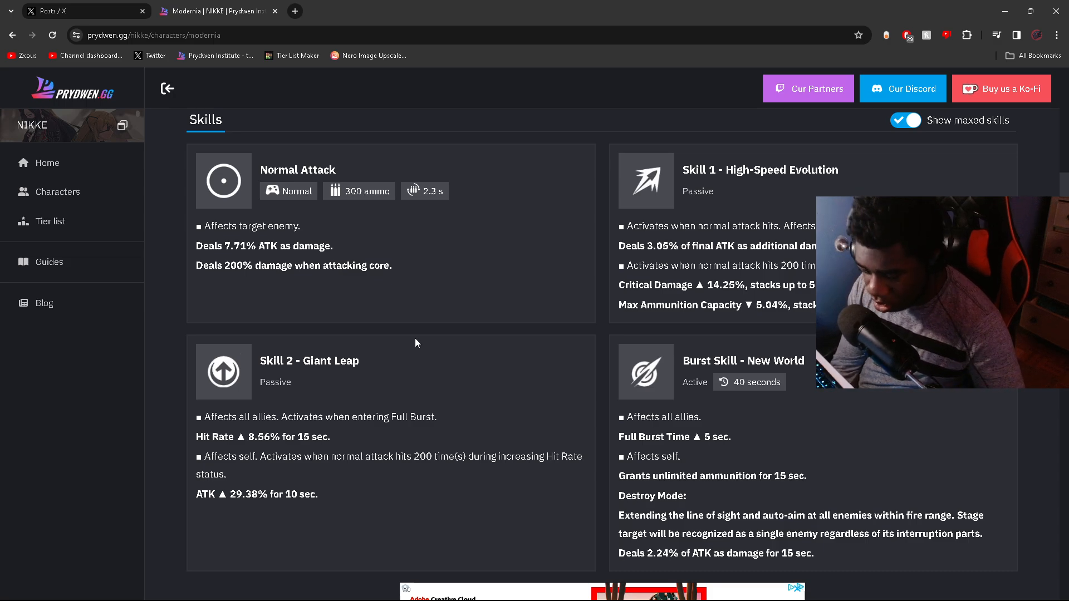
mouse_move(96, 347)
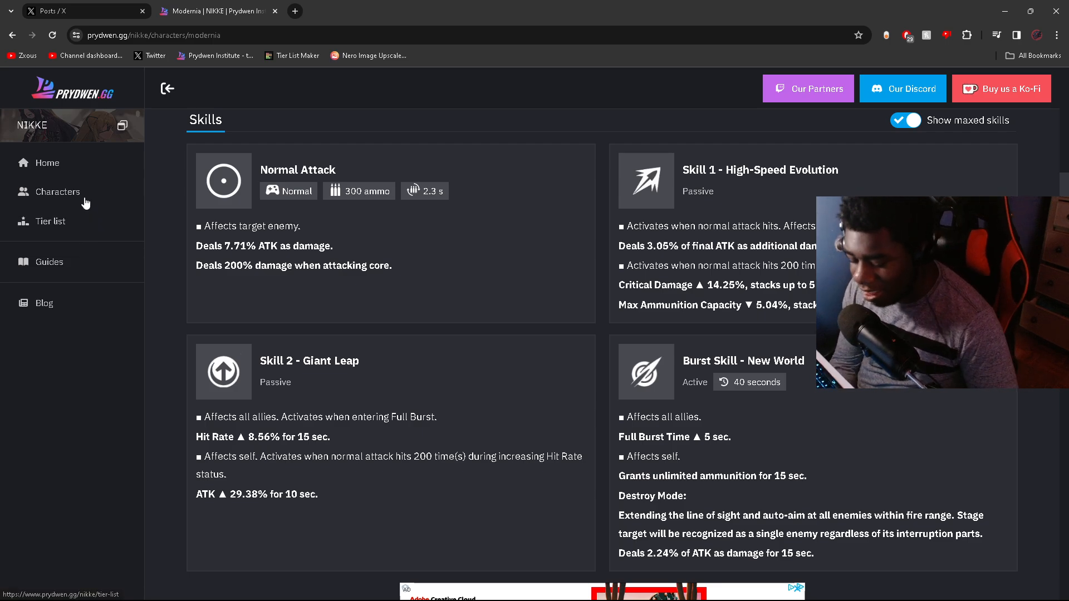
mouse_move(94, 30)
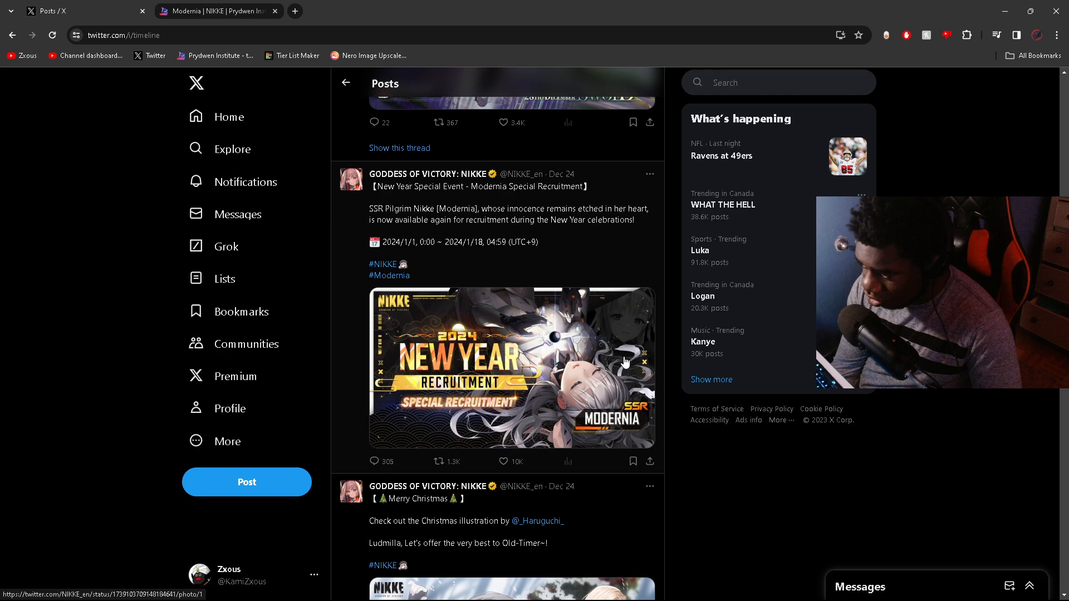
mouse_move(589, 374)
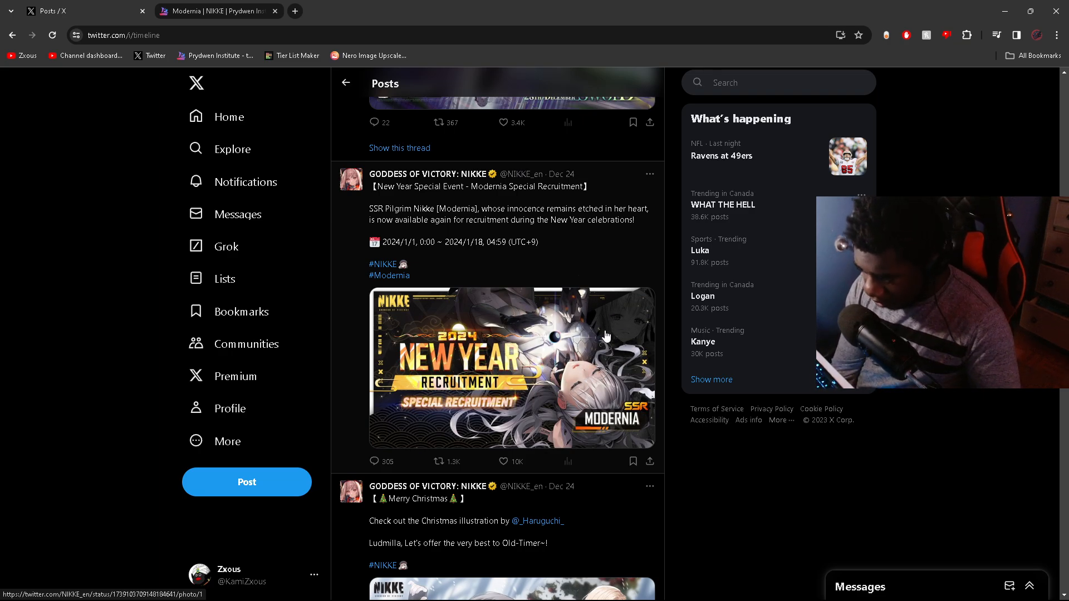
mouse_move(595, 274)
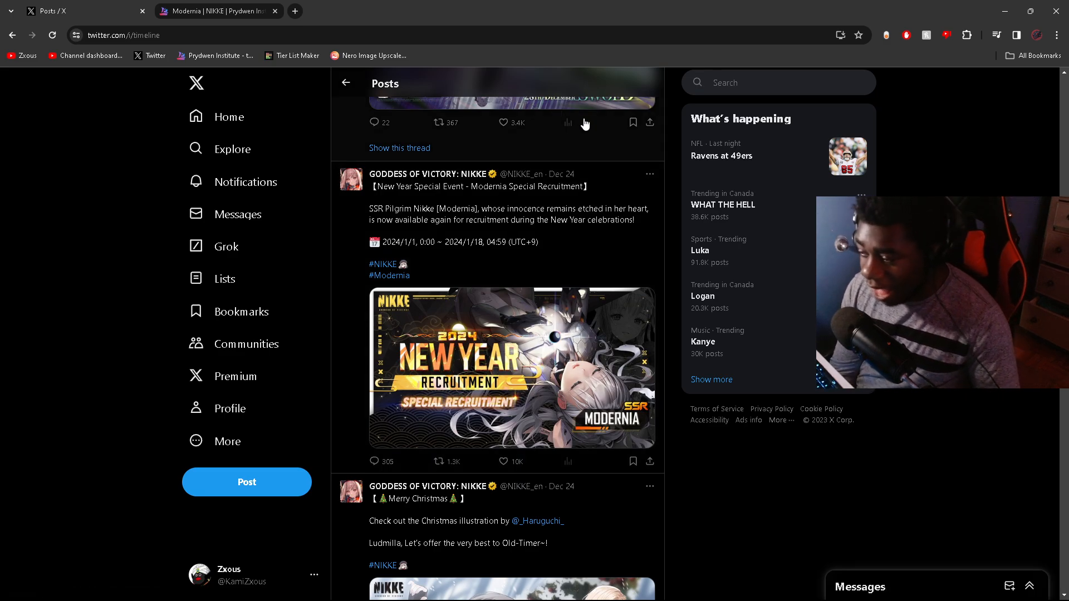
mouse_move(607, 201)
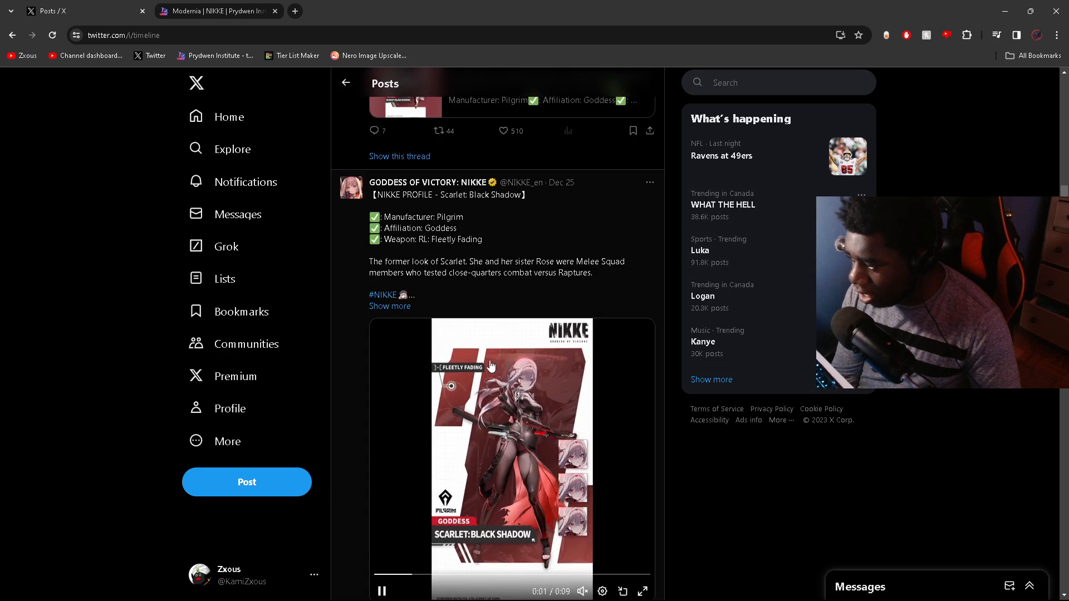
Step: Scroll to the Version Update Maintenance Notice post and follow its bit.ly update link
scroll(down, 3)
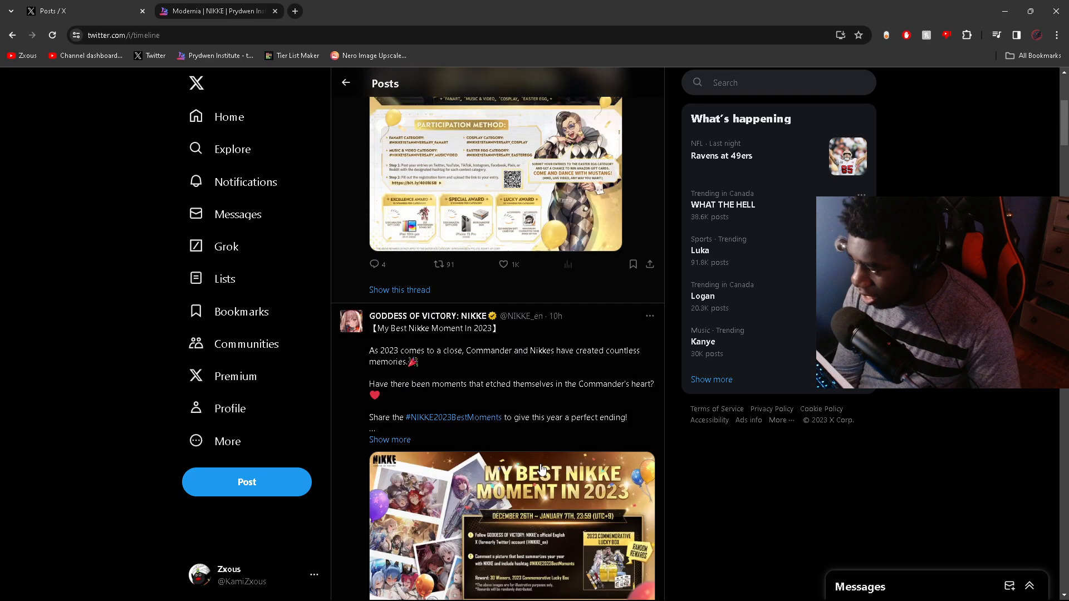
scroll(down, 3)
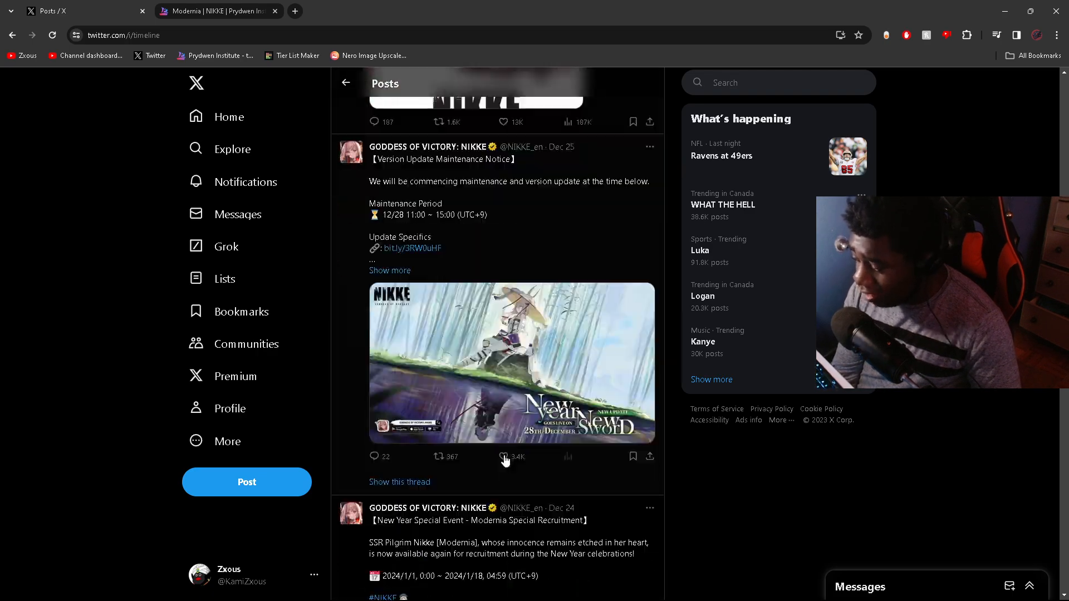
click(411, 247)
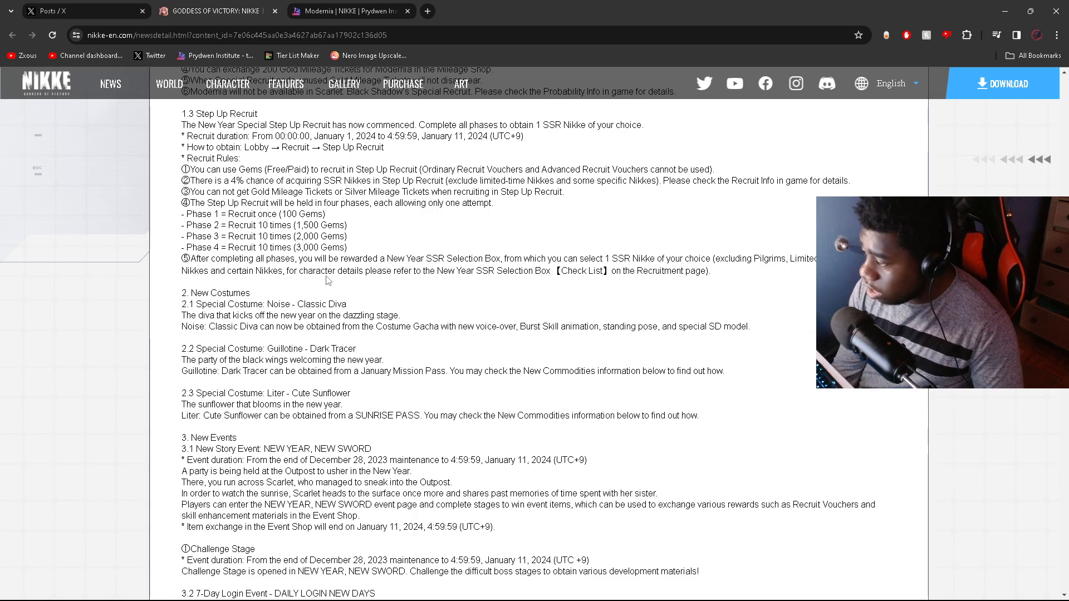
mouse_move(546, 288)
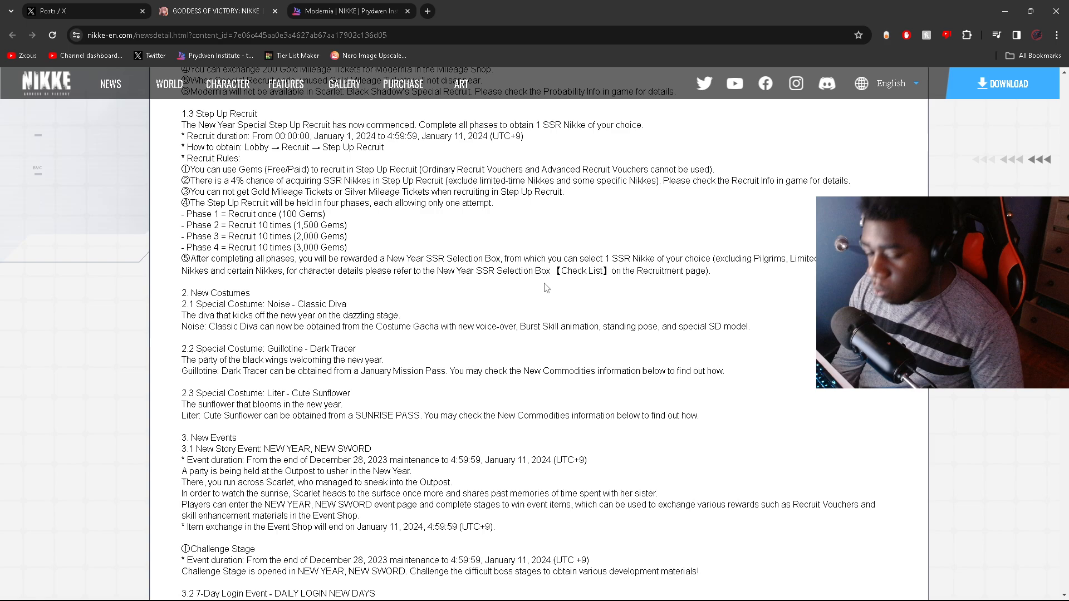
mouse_move(307, 280)
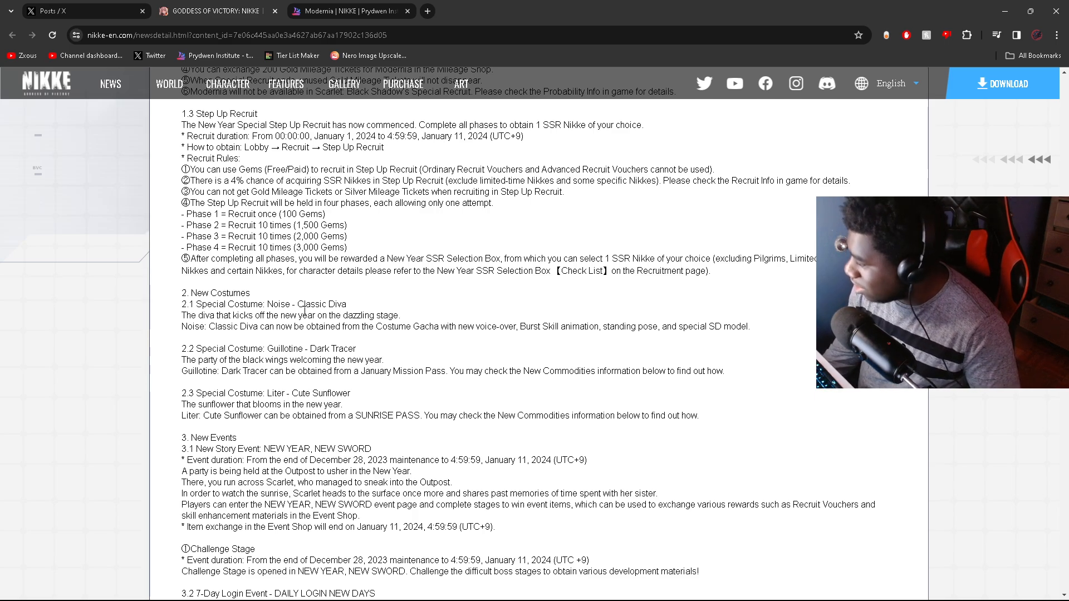
Step: Scroll the update notes past Step Up Recruit to Modernia's Special Recruit rules
scroll(down, 3)
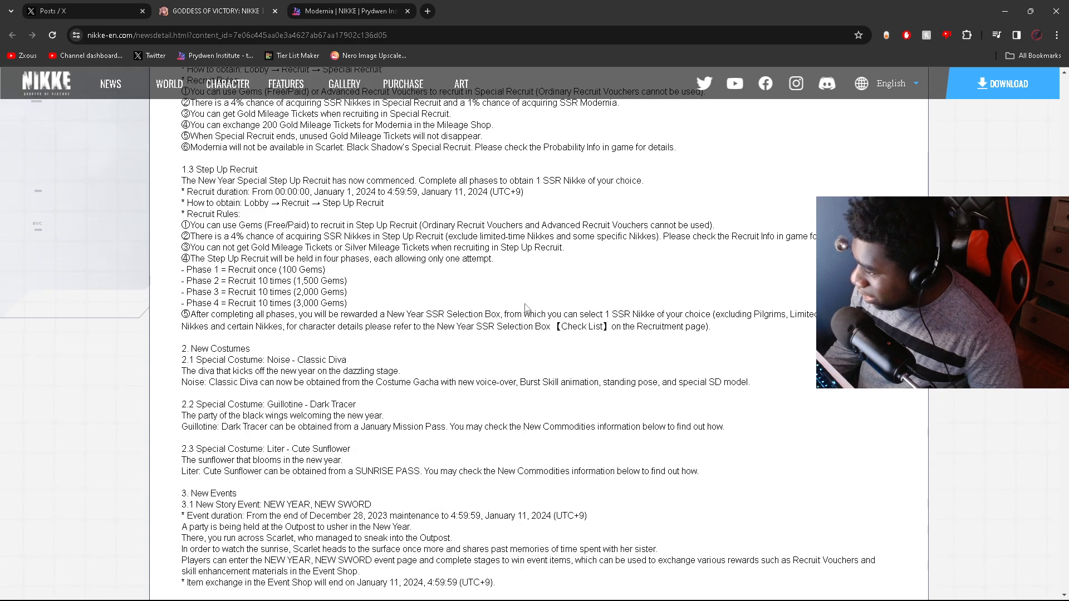
Step: Scroll the update notes to Modernia's Special Recruit period, January 1 to 18, 2024
scroll(down, 3)
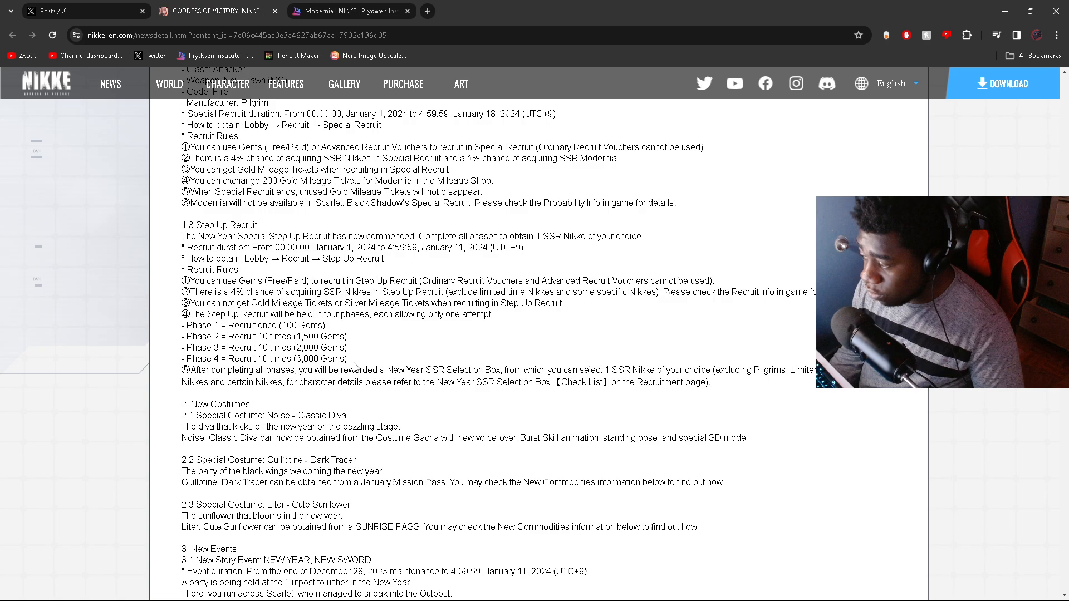
mouse_move(363, 338)
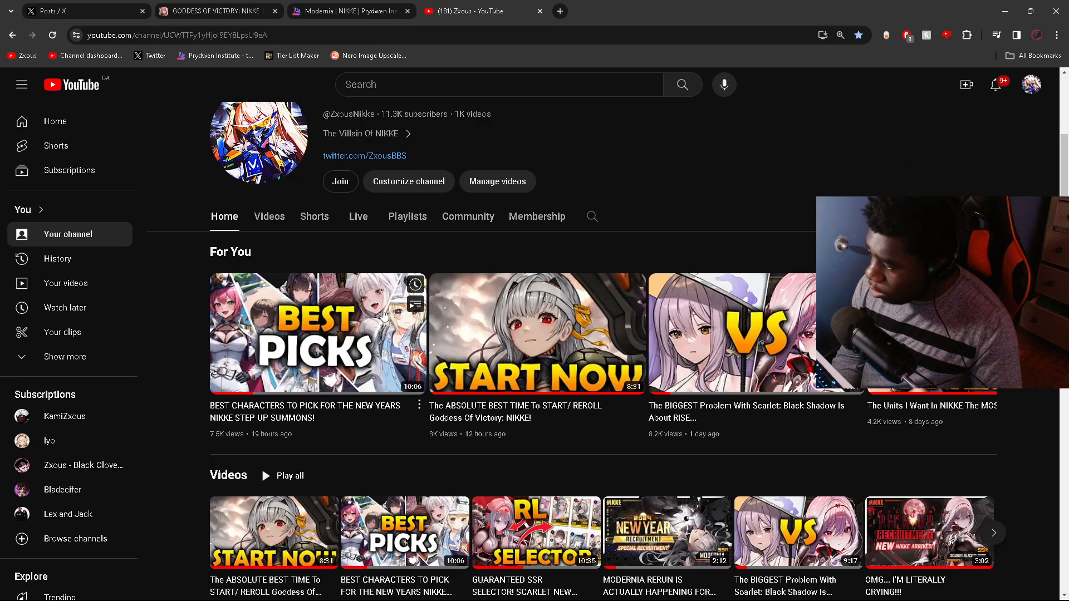
click(317, 333)
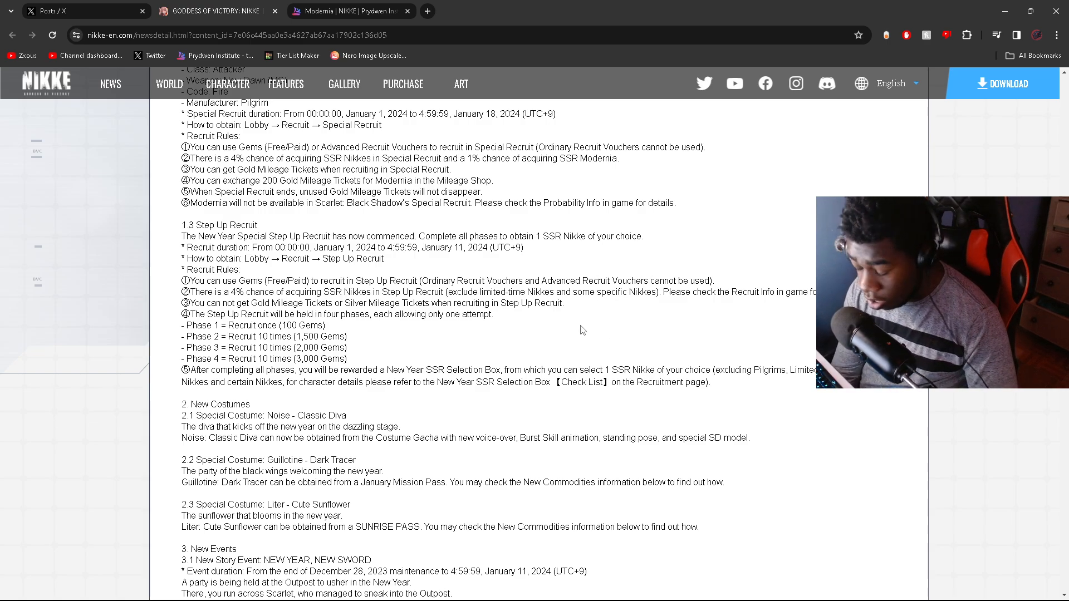
mouse_move(564, 361)
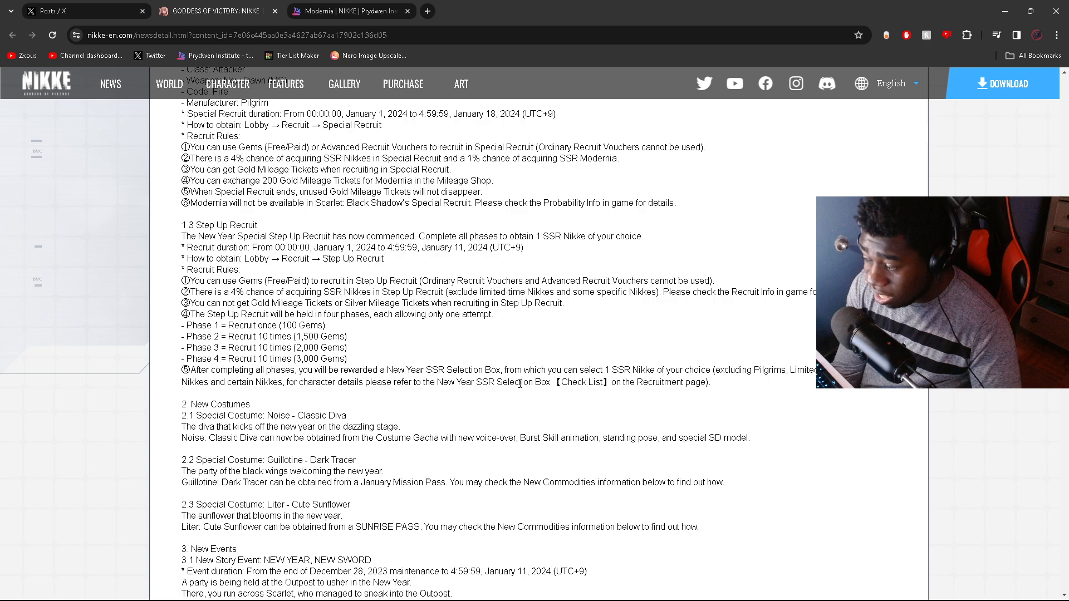
mouse_move(588, 353)
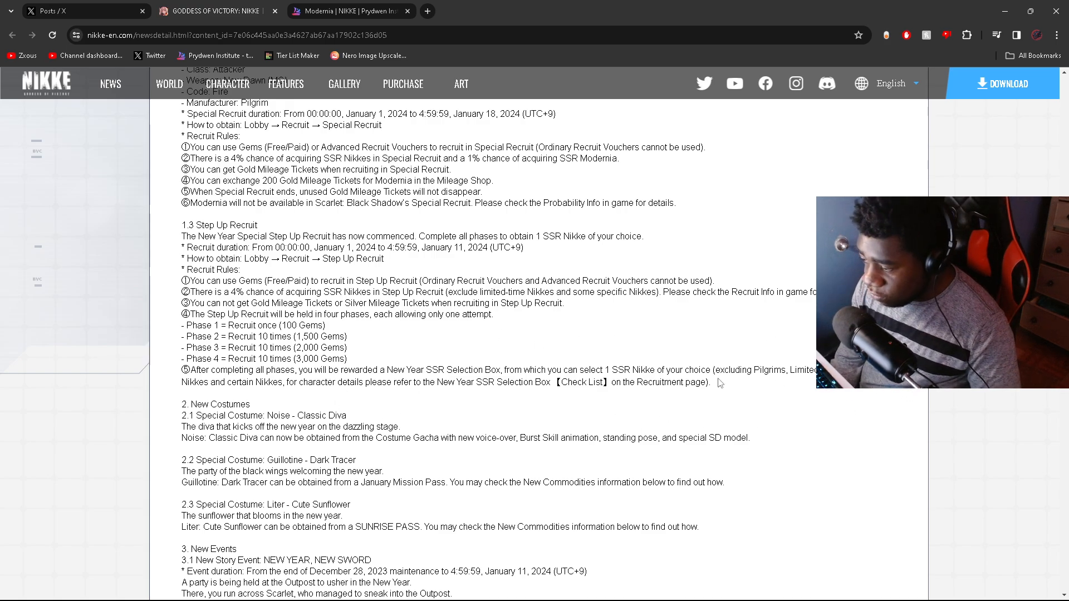
Step: Highlight the Step Up Recruit rules text, then return to the NIKKE posts on X
drag(181, 280, 708, 382)
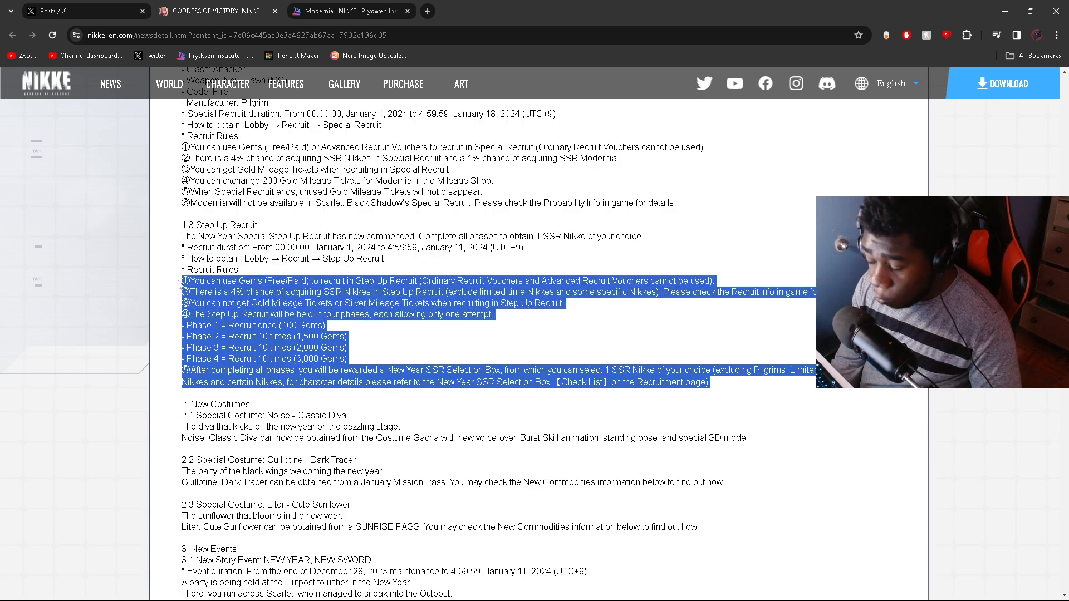
click(723, 392)
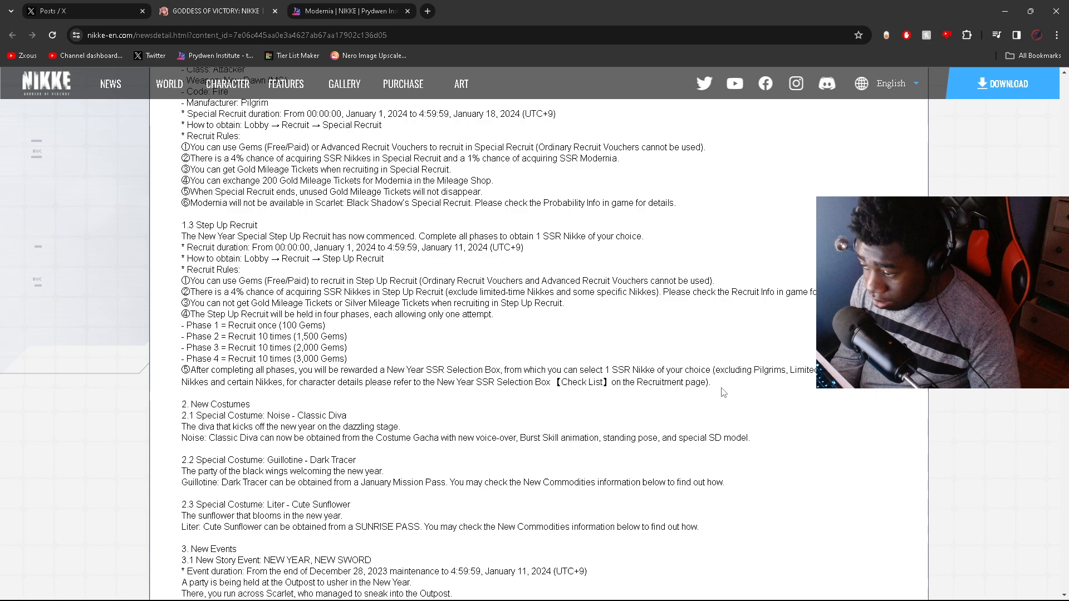
drag(181, 280, 709, 383)
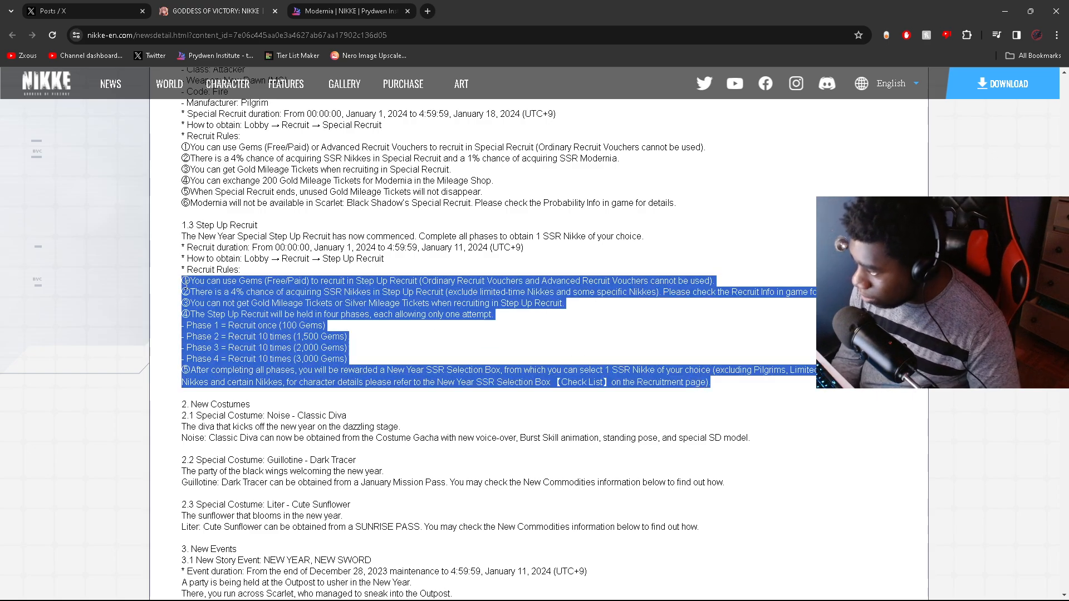
click(82, 11)
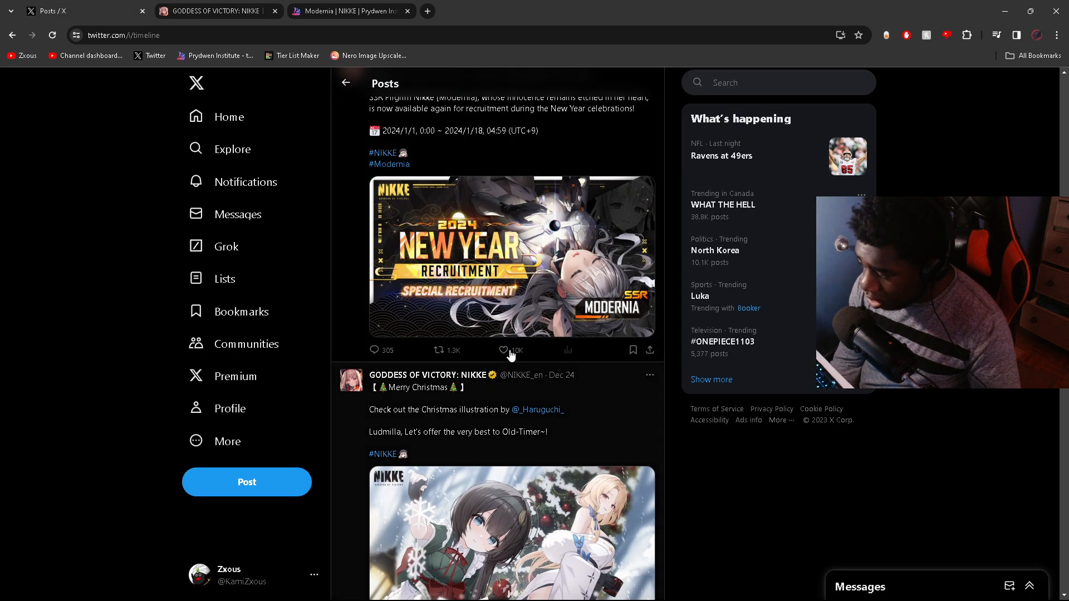
click(511, 257)
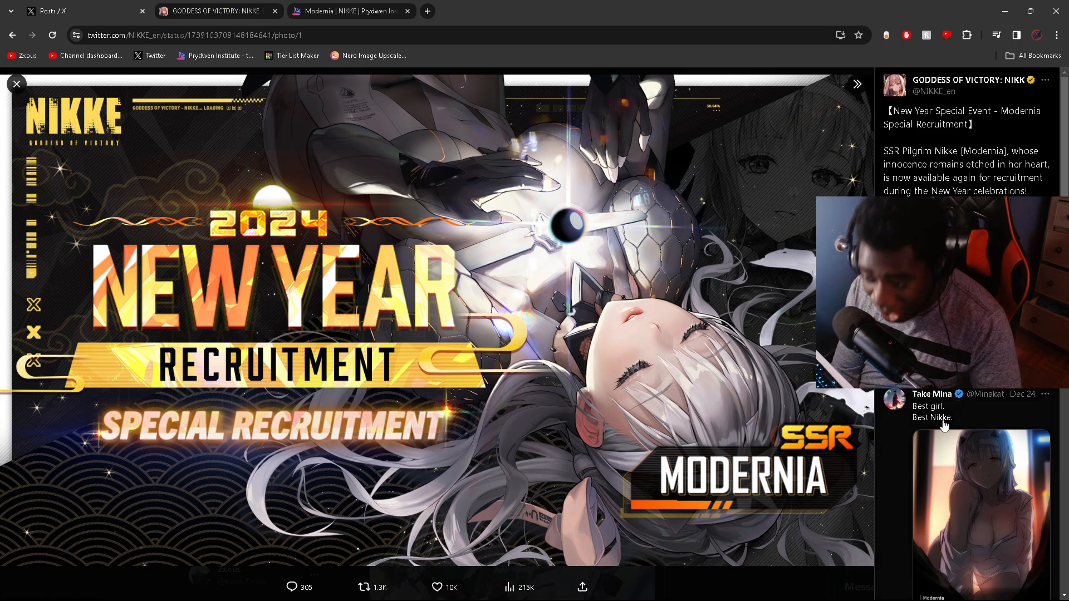
mouse_move(737, 425)
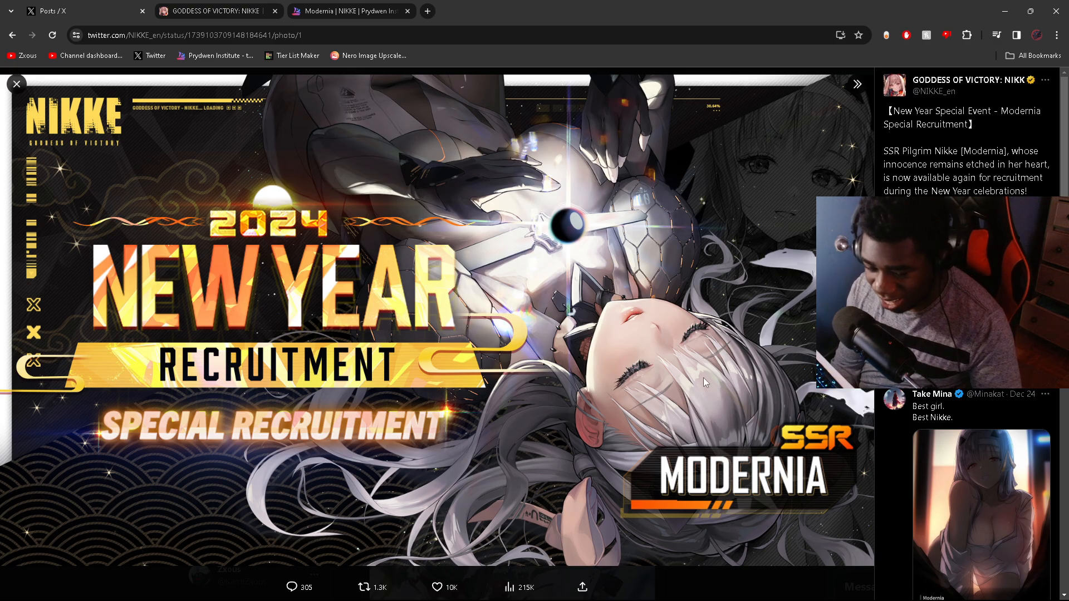
mouse_move(800, 575)
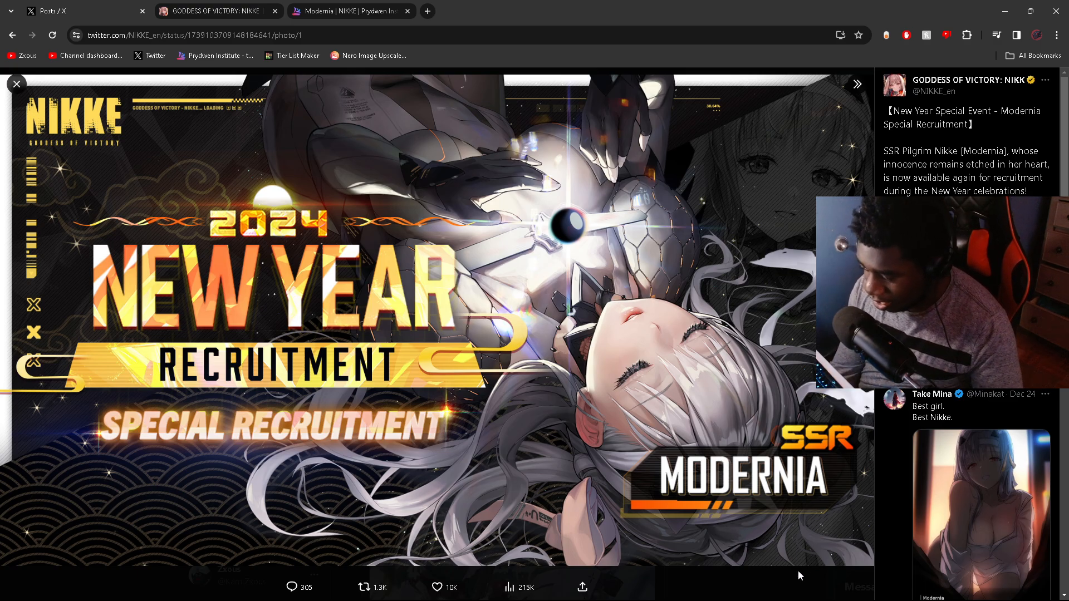
click(16, 85)
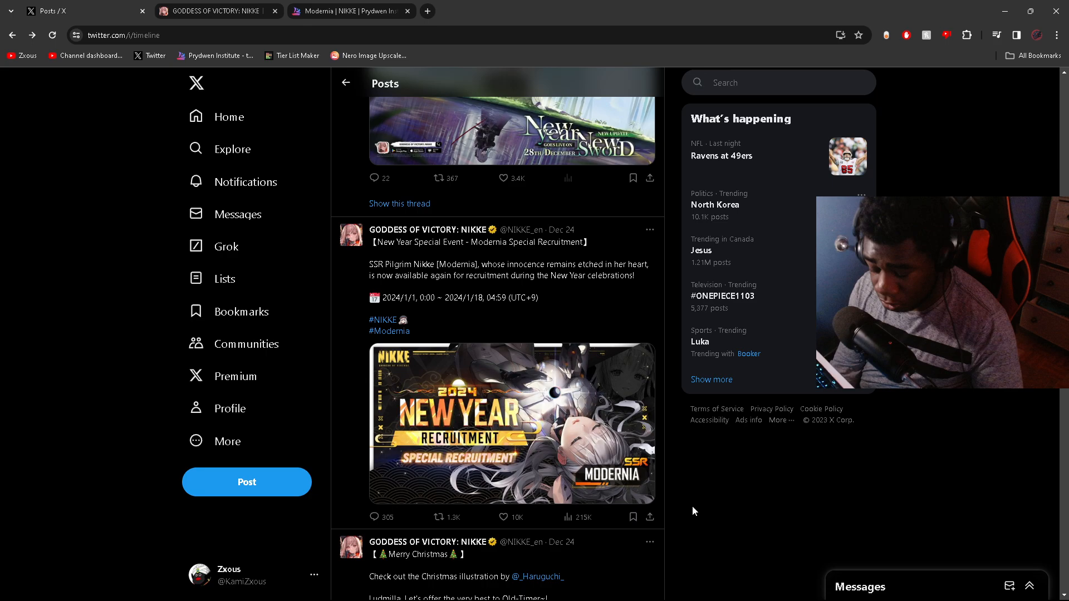
mouse_move(678, 482)
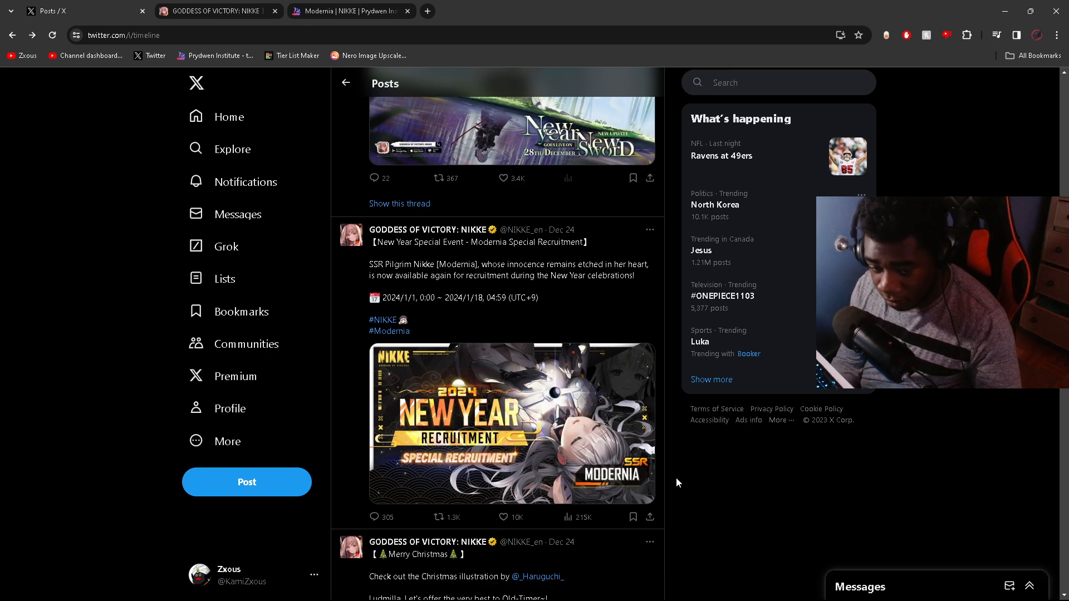